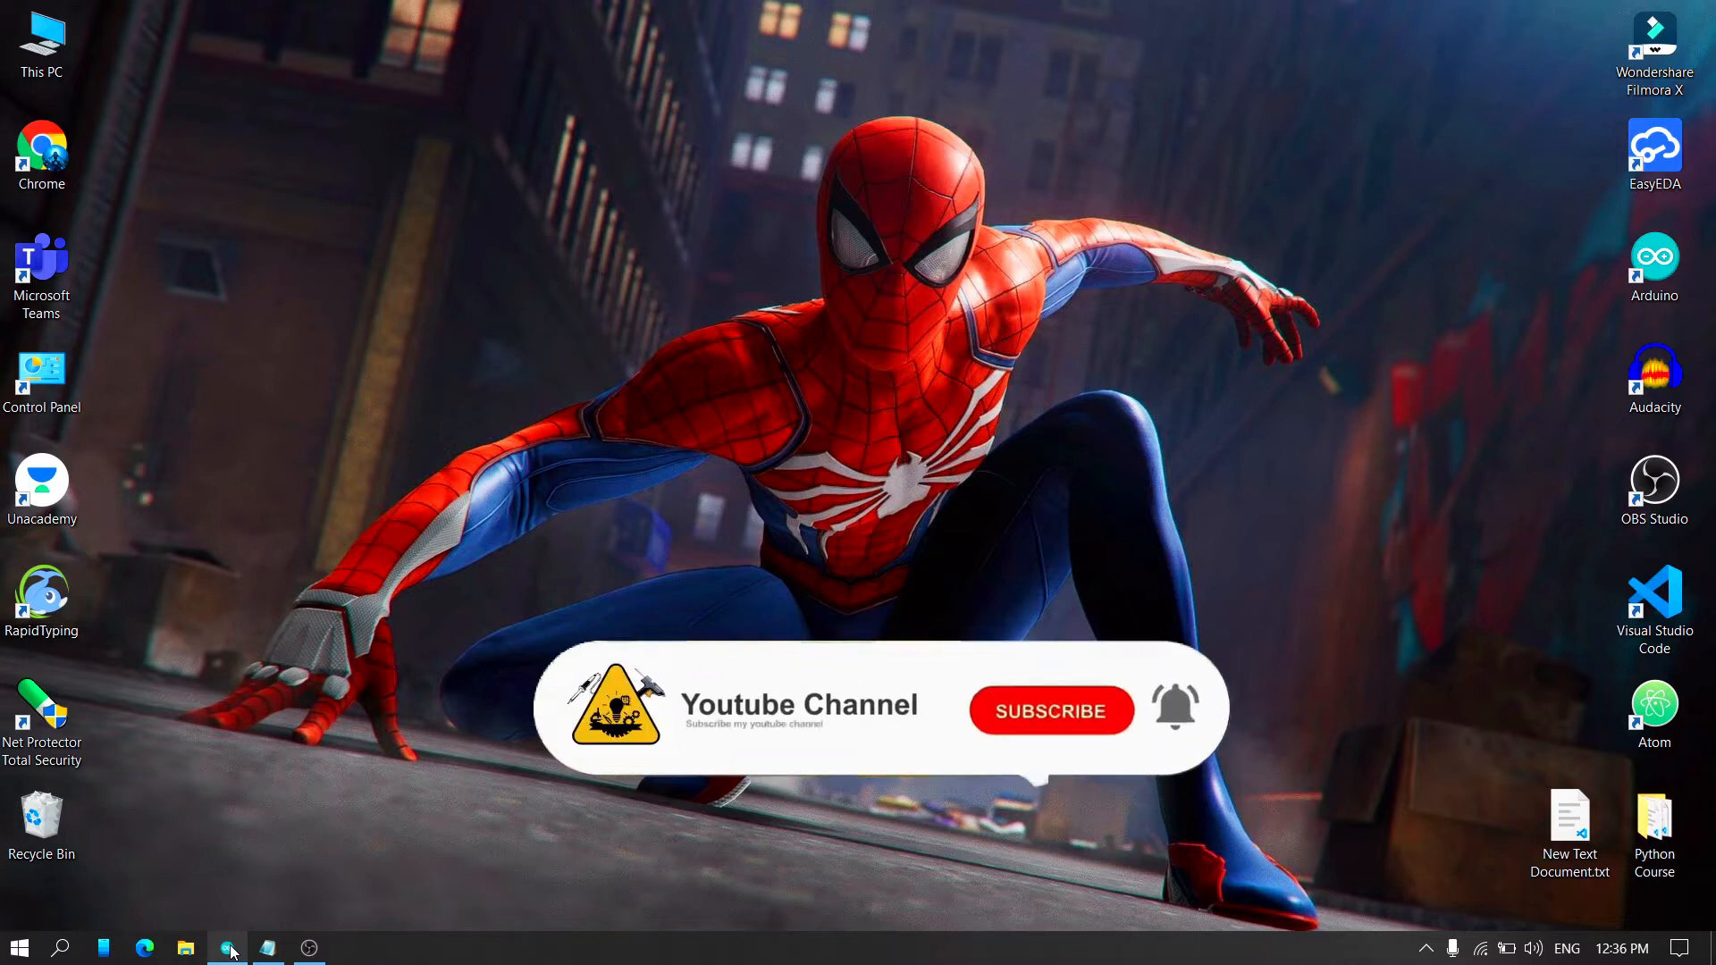
Step: Bring Arduino IDE forward, open Preferences, then switch to the notes with board URLs
left_click(1049, 711)
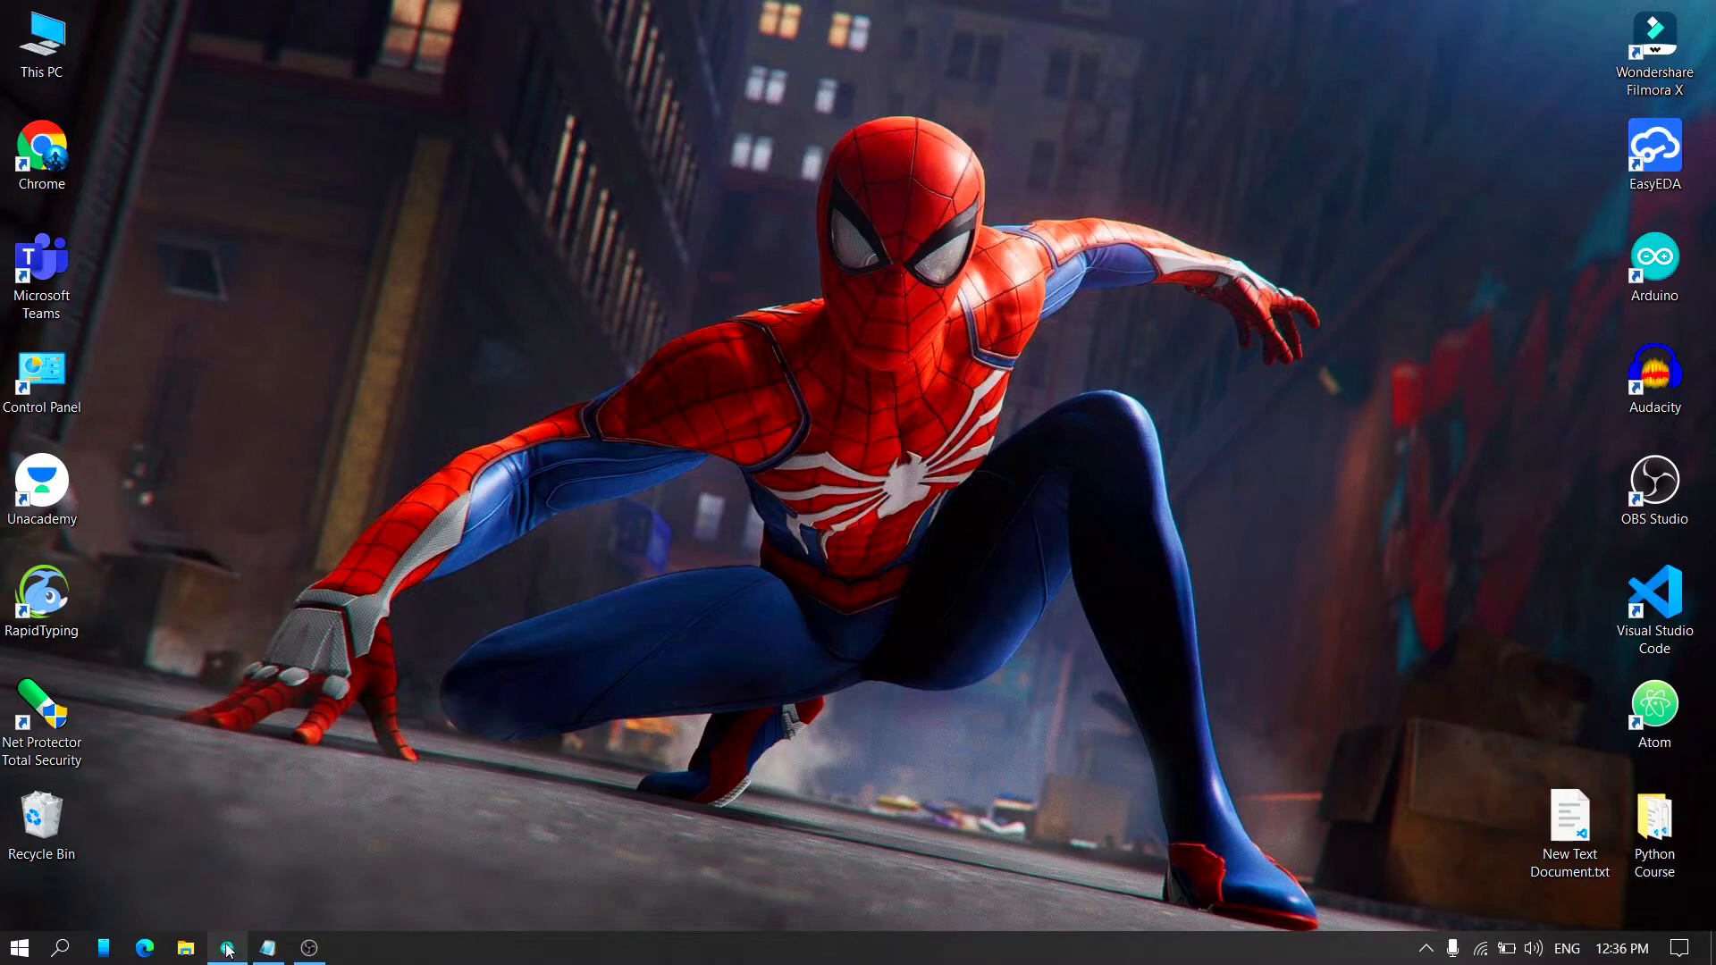
left_click(225, 947)
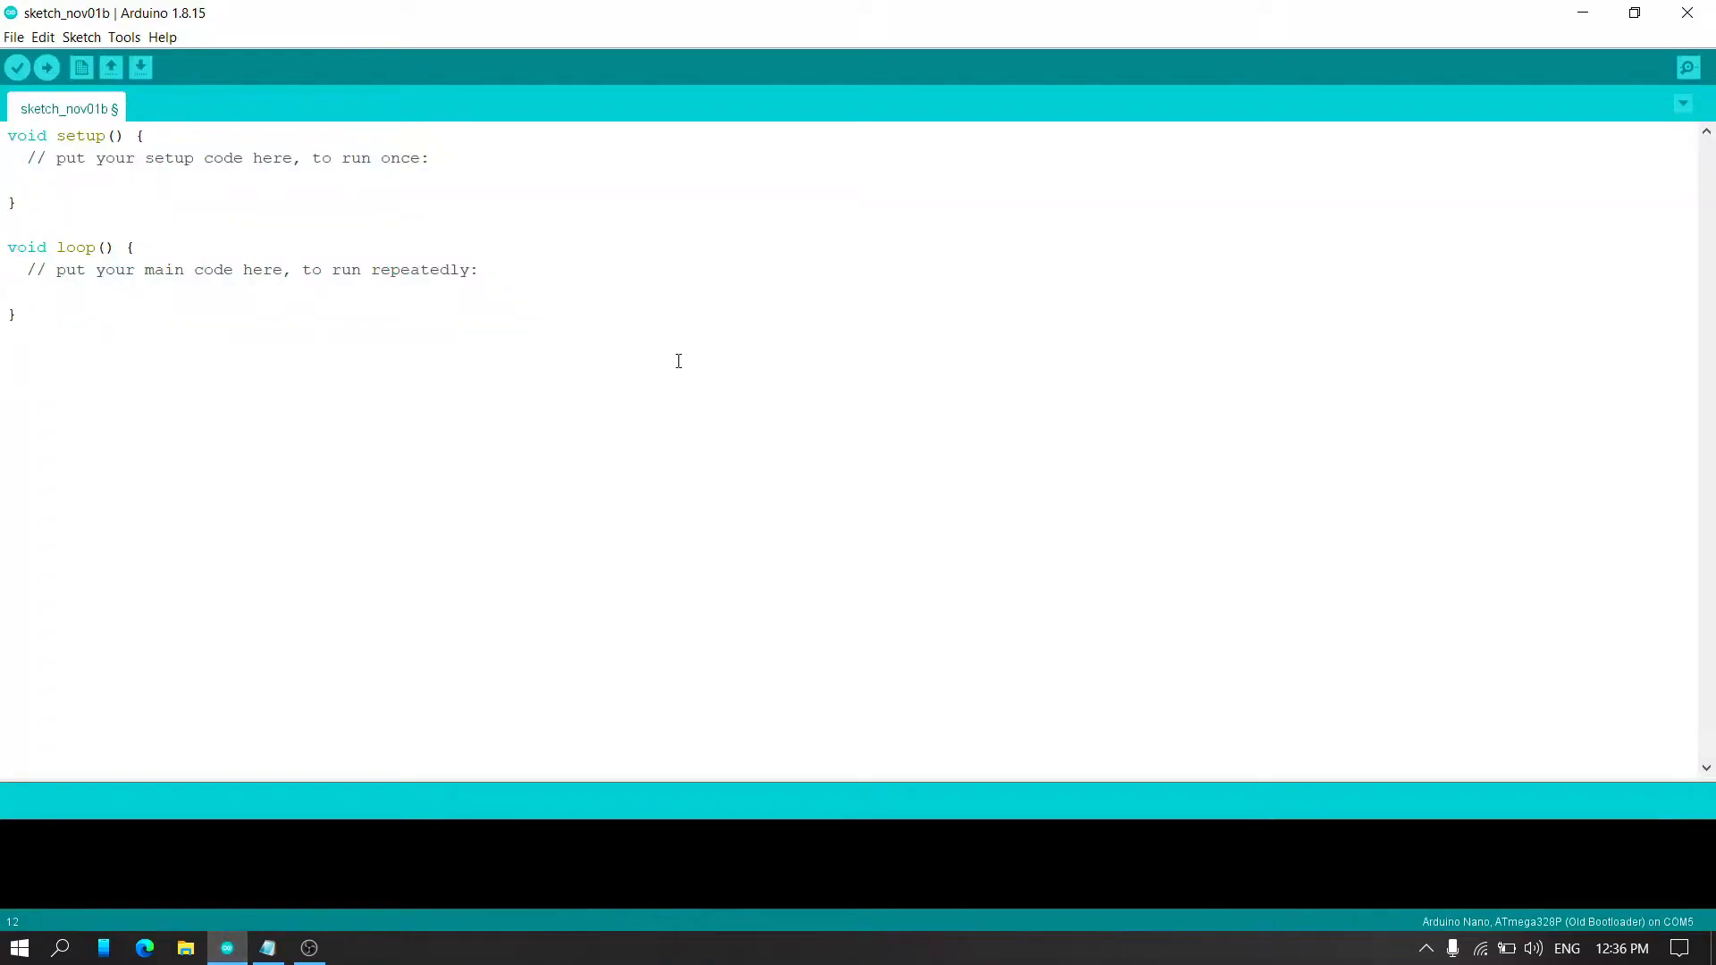
mouse_move(79, 68)
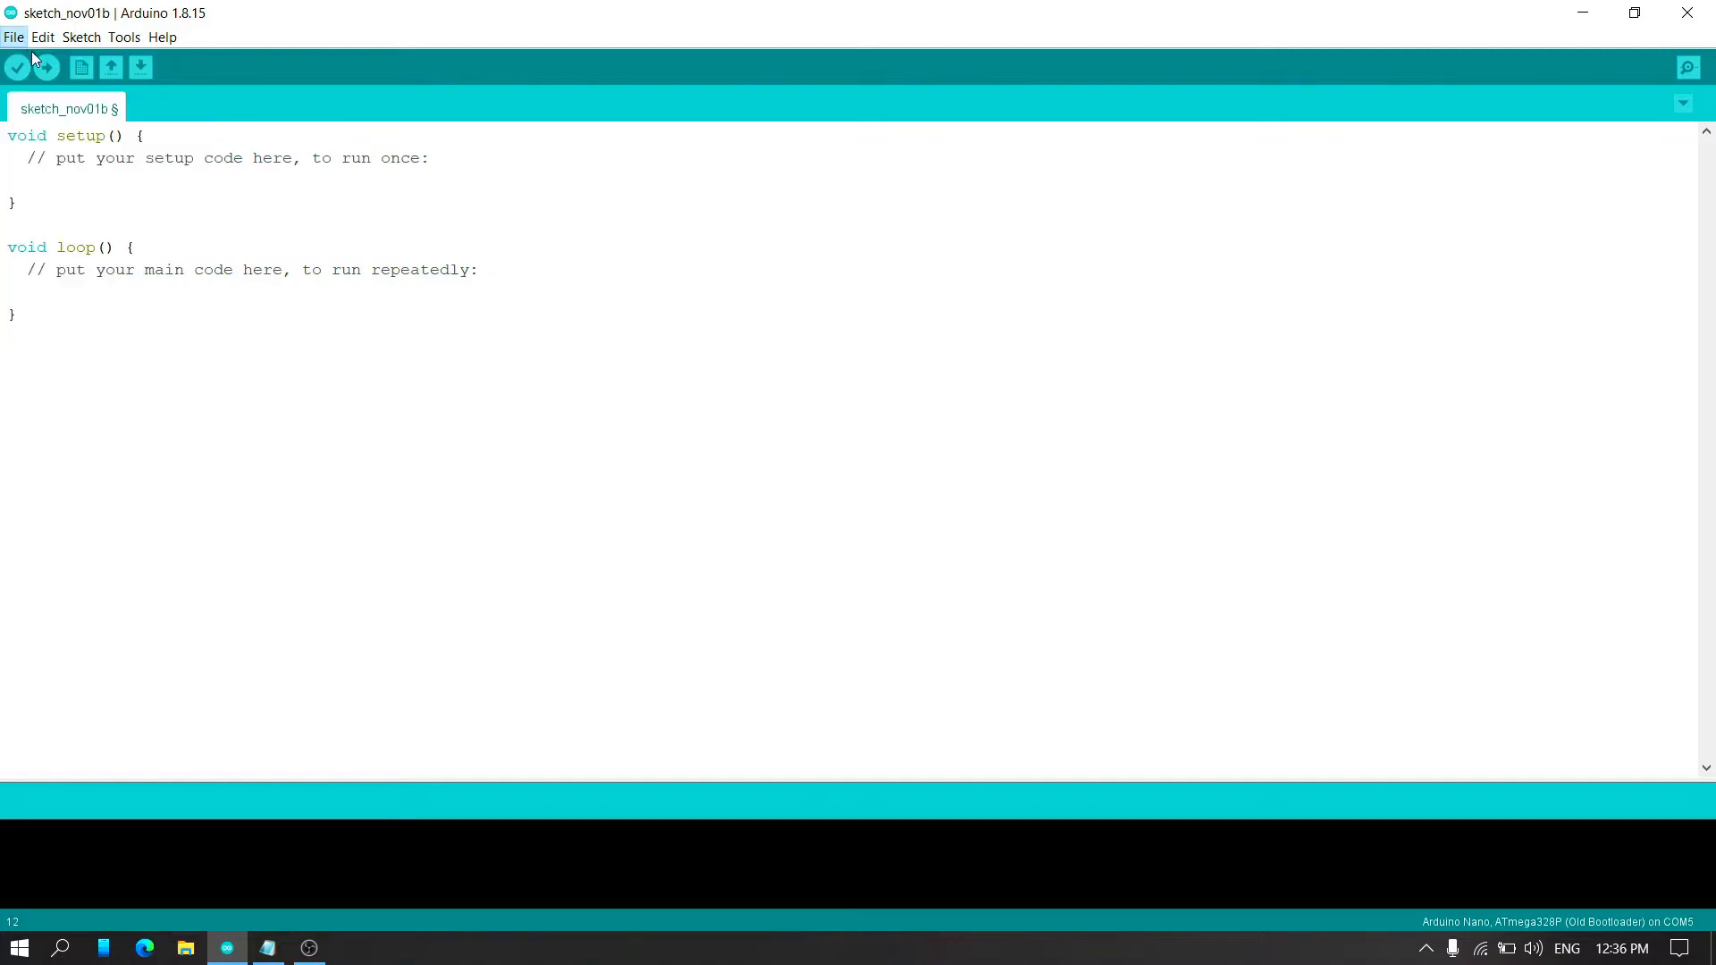
left_click(14, 36)
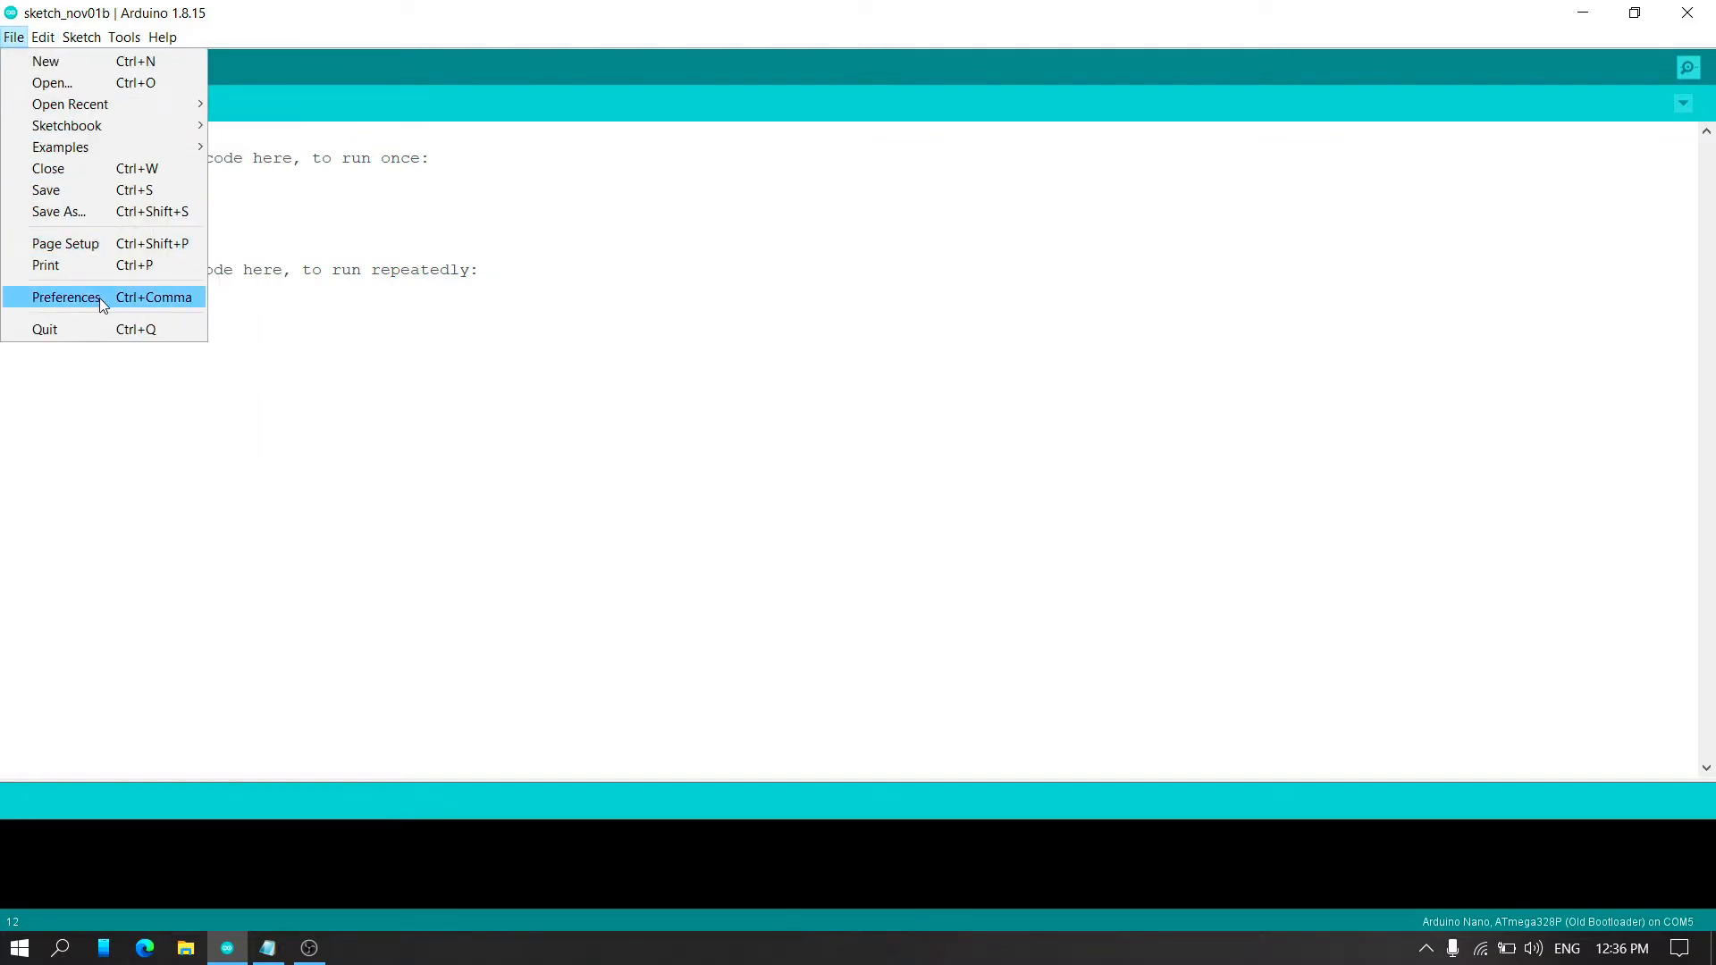
left_click(65, 296)
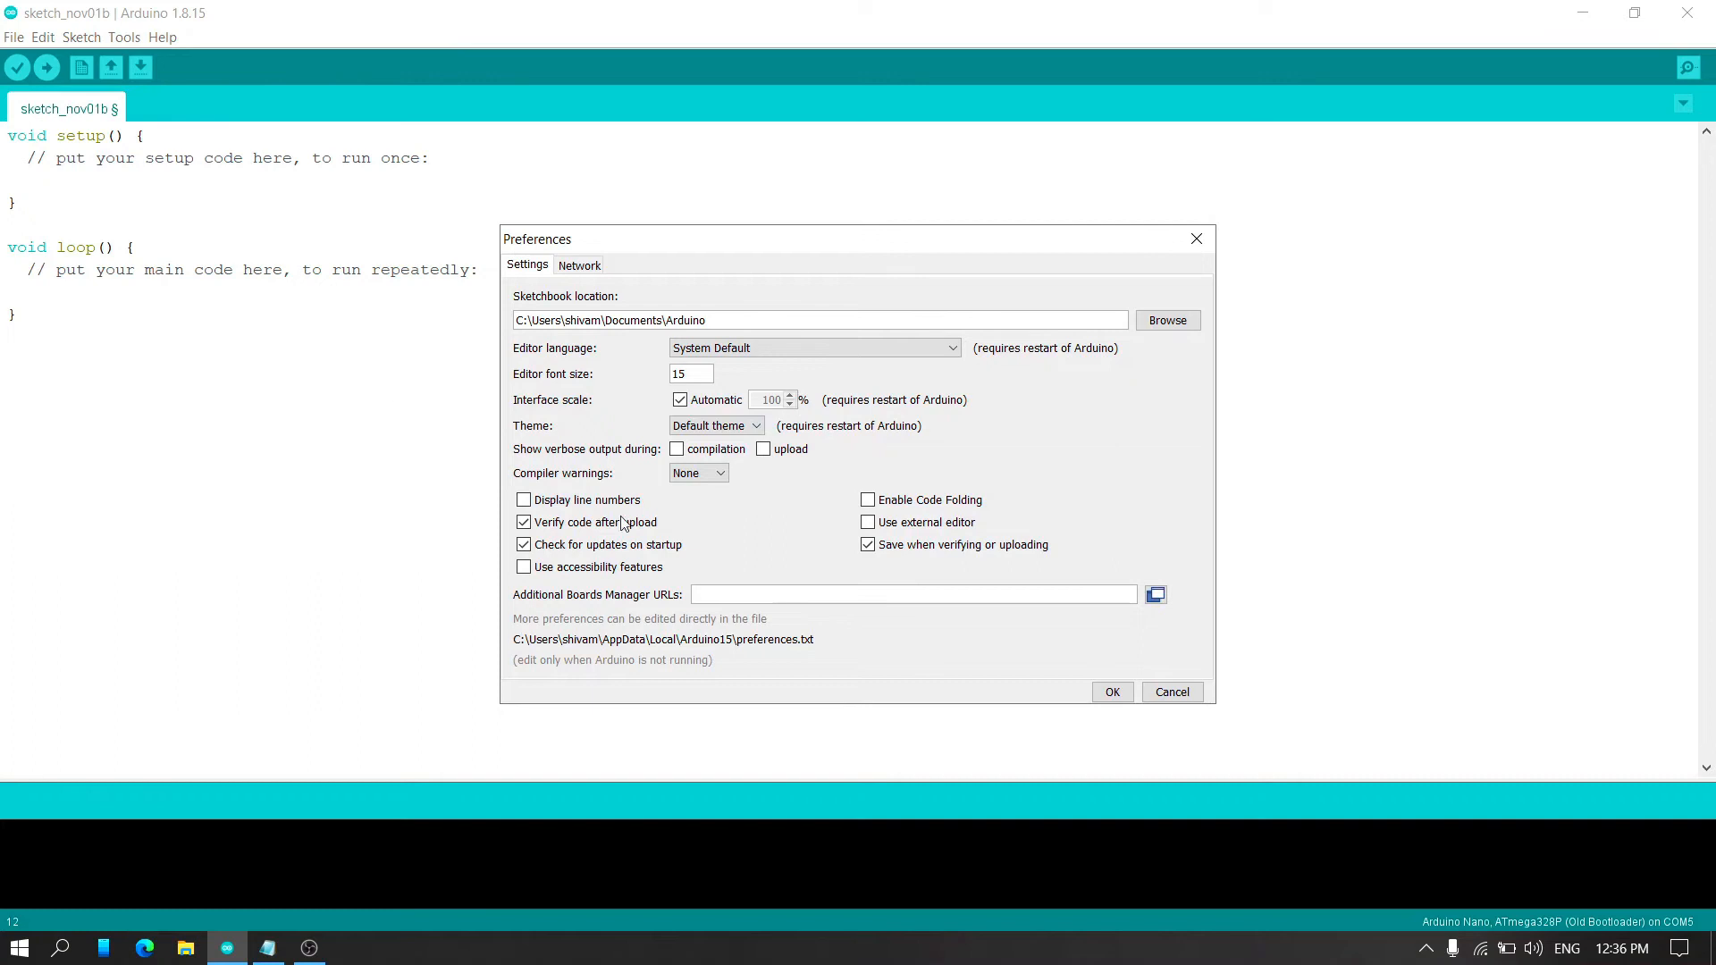
left_click(912, 594)
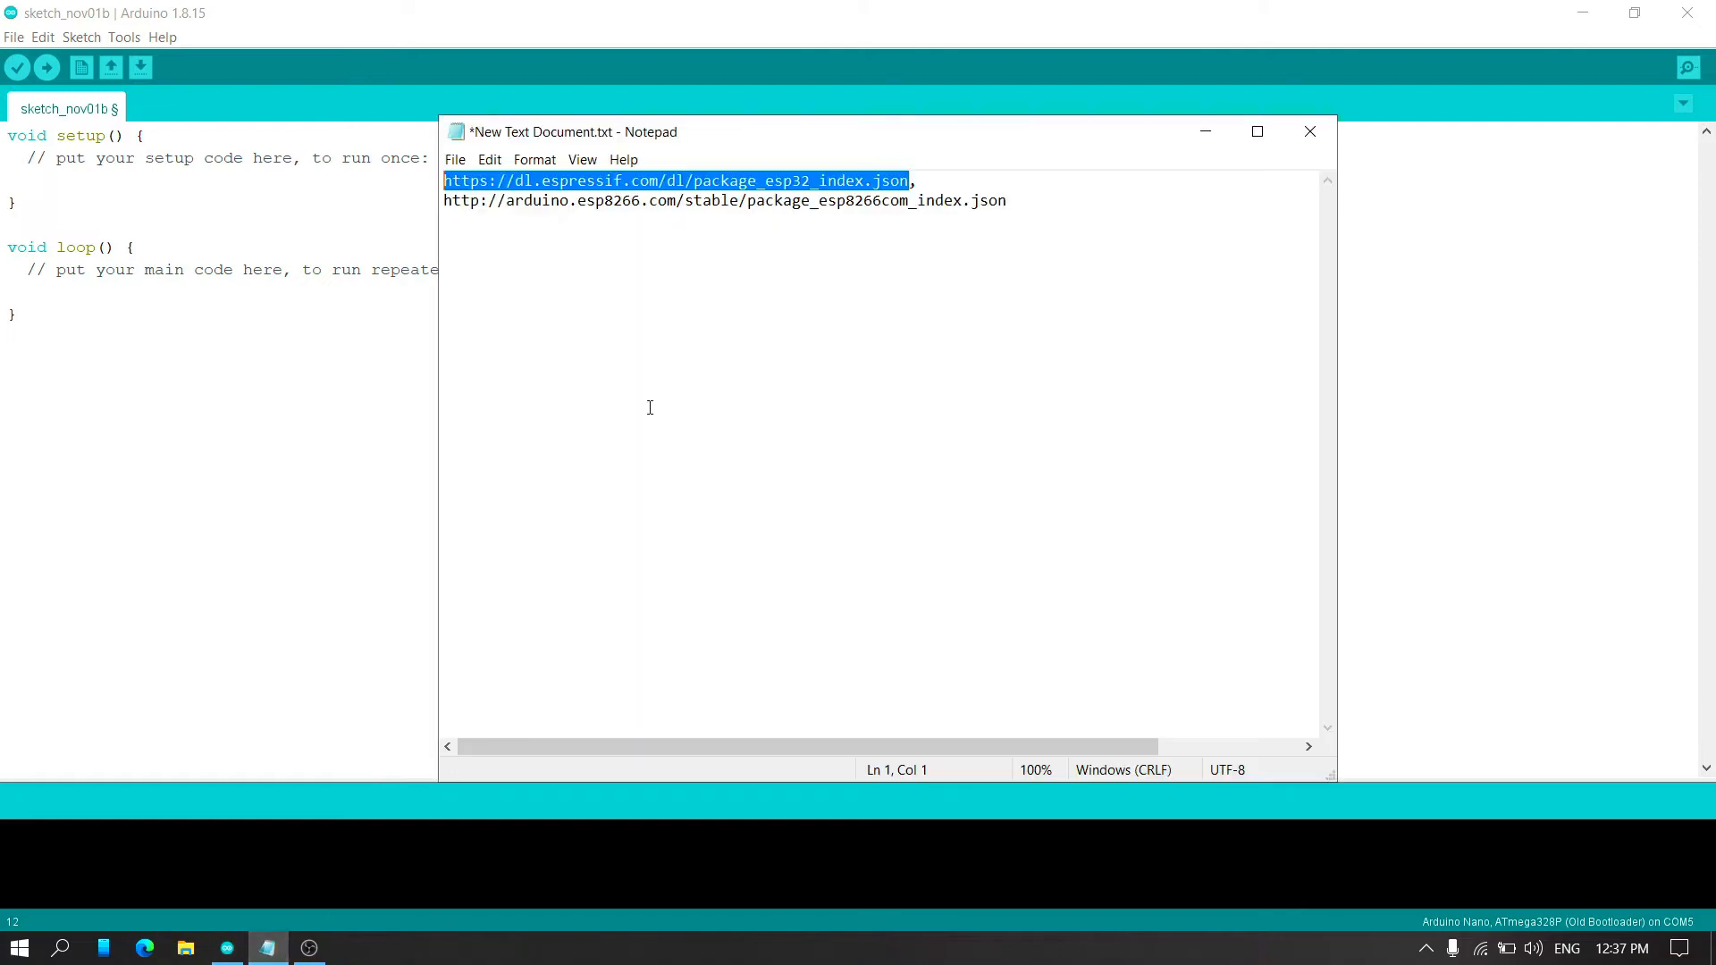
Step: Select both the ESP32 and ESP8266 board package URLs in Notepad
left_click(917, 181)
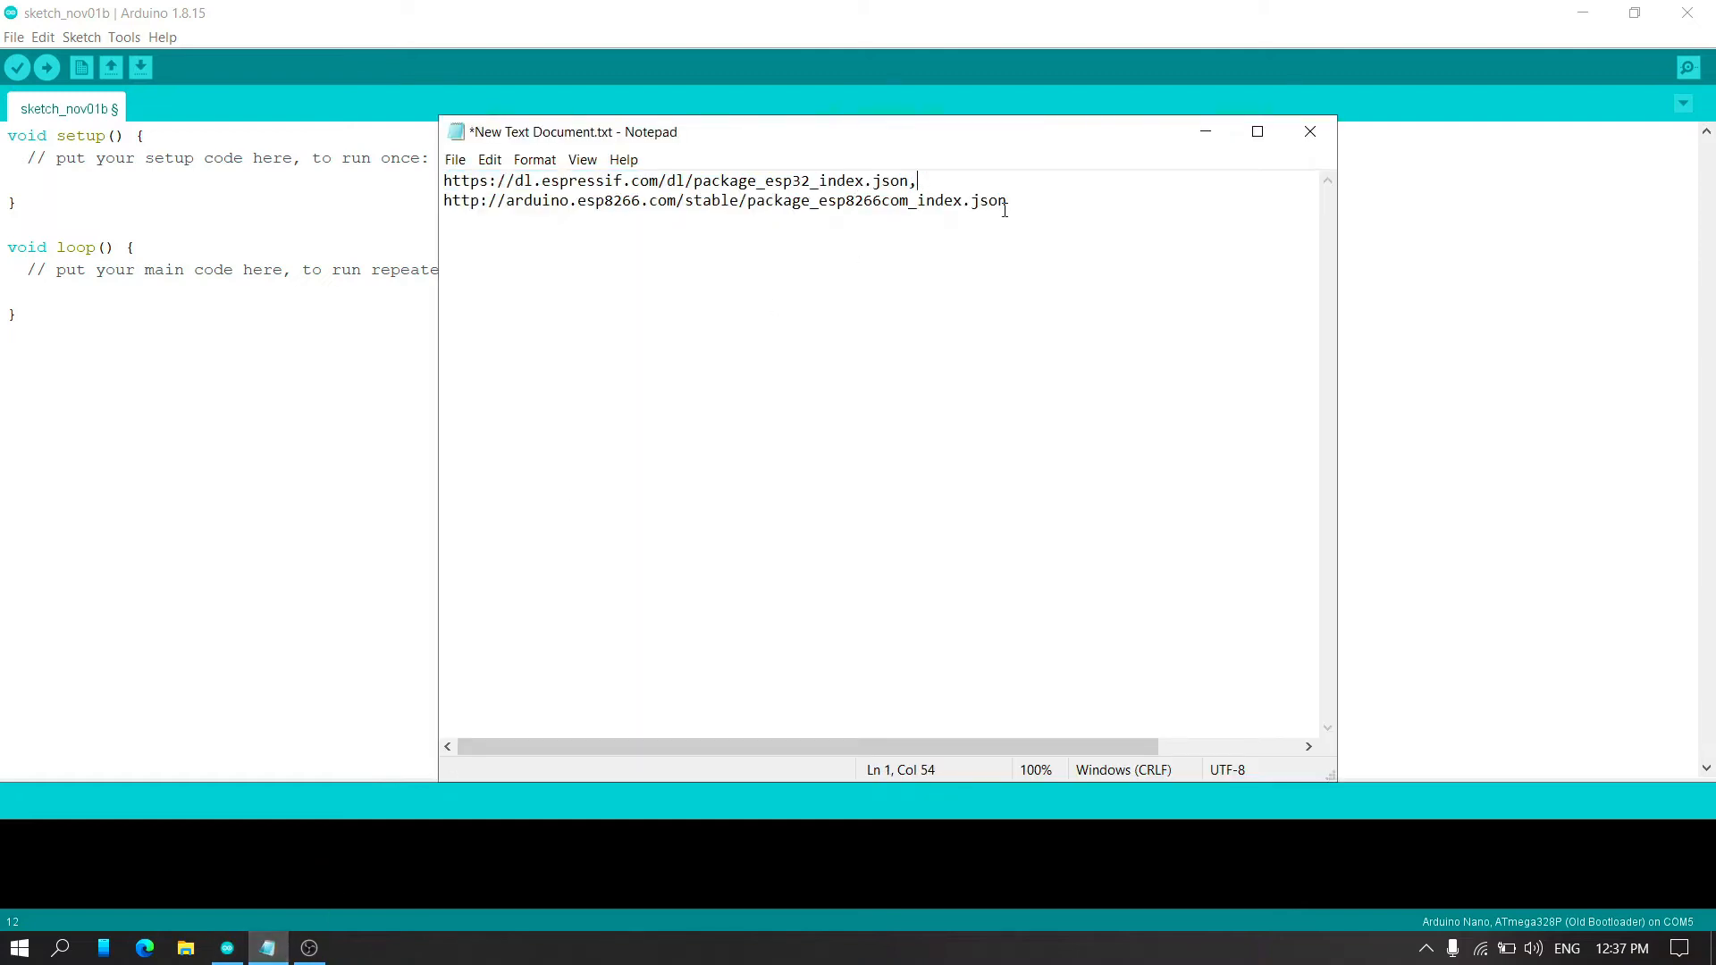
key("ctrl+a")
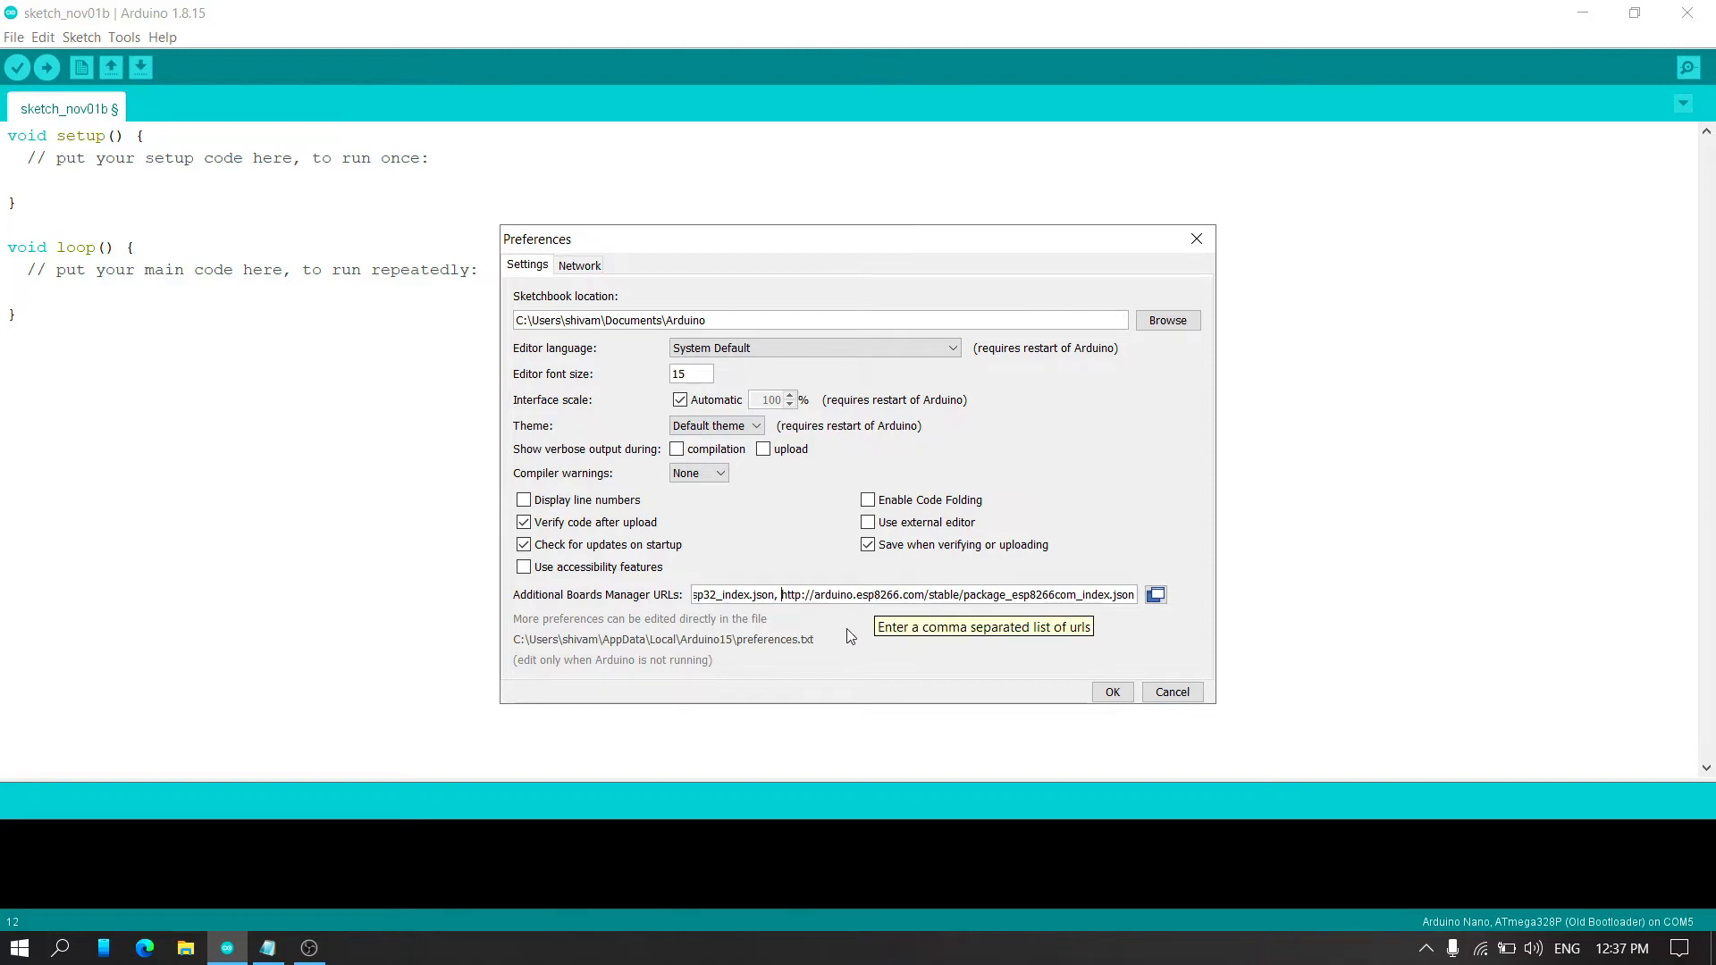
mouse_move(1141, 689)
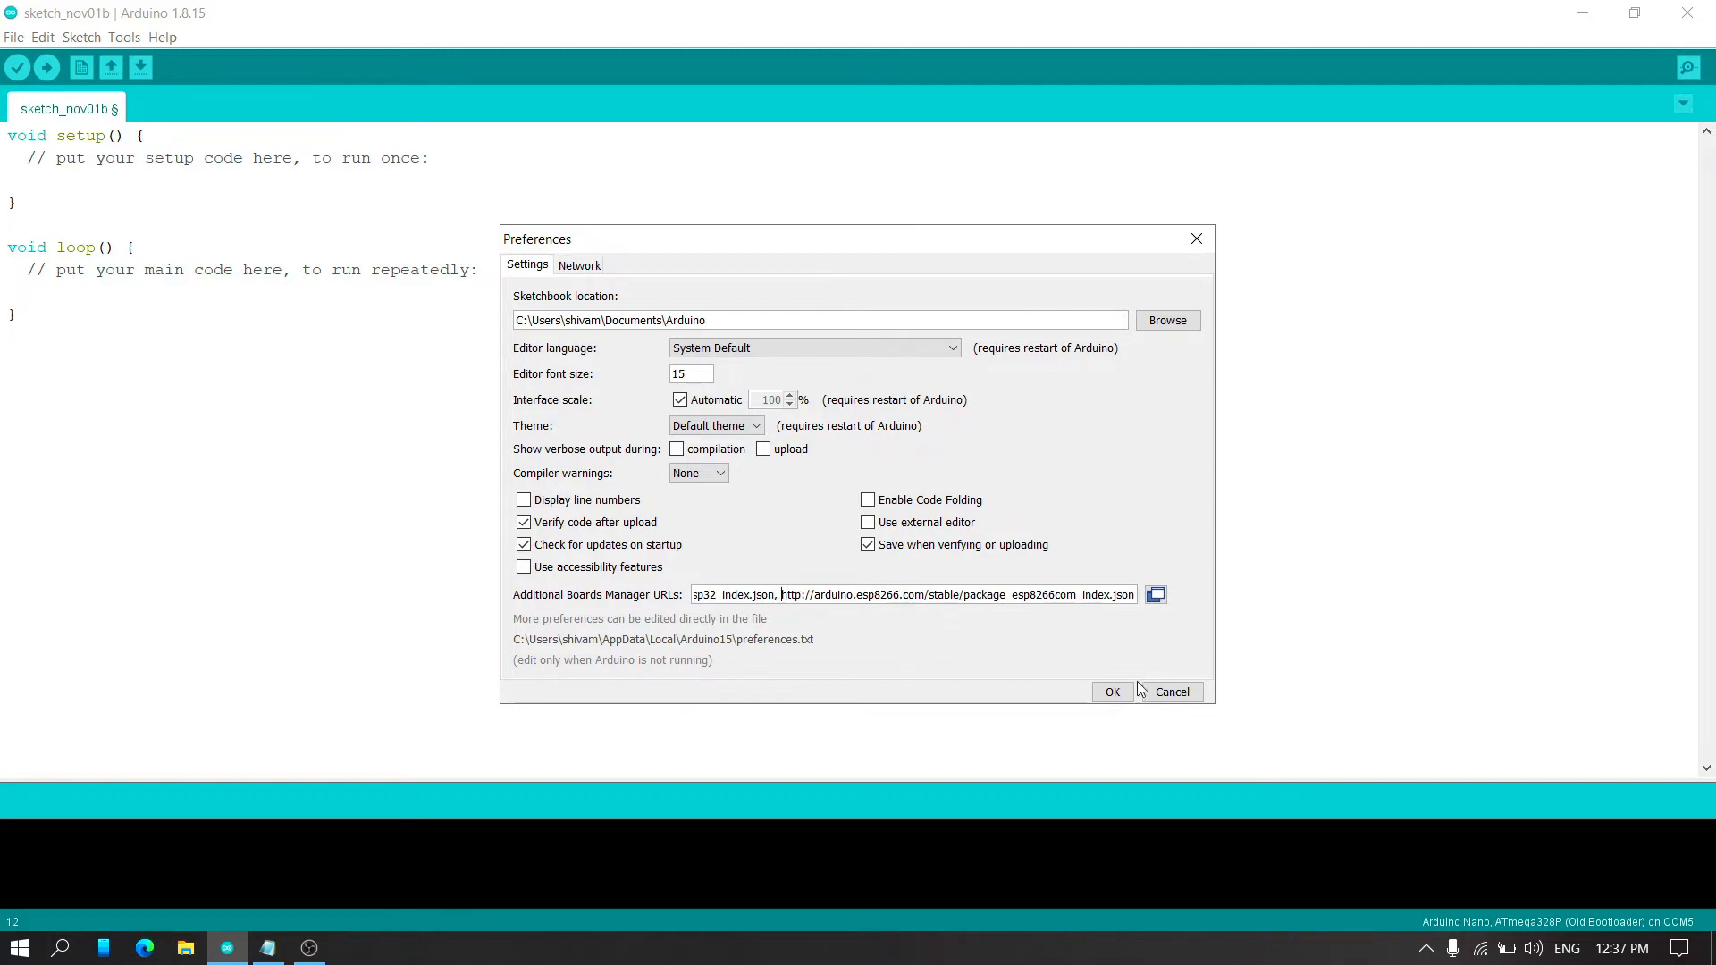
Step: Confirm Preferences with the pasted ESP32 and ESP8266 URLs as additional boards manager sources
left_click(1112, 692)
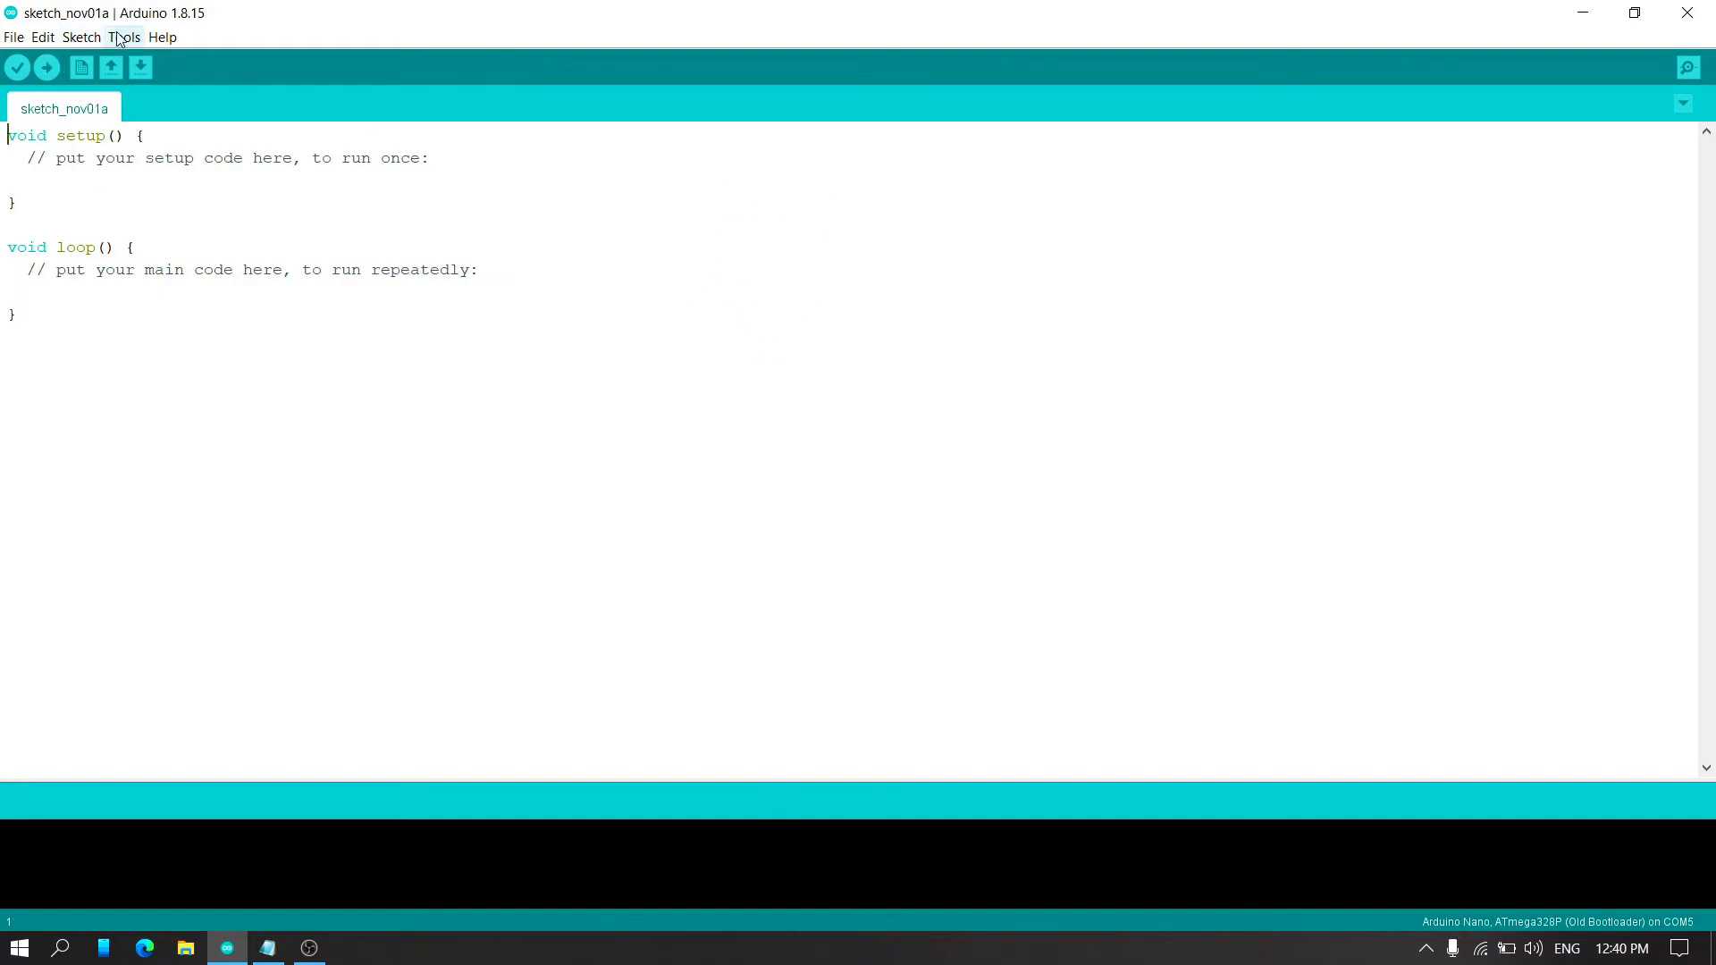
Step: Open Boards Manager from Tools and search for the esp32 package
left_click(124, 36)
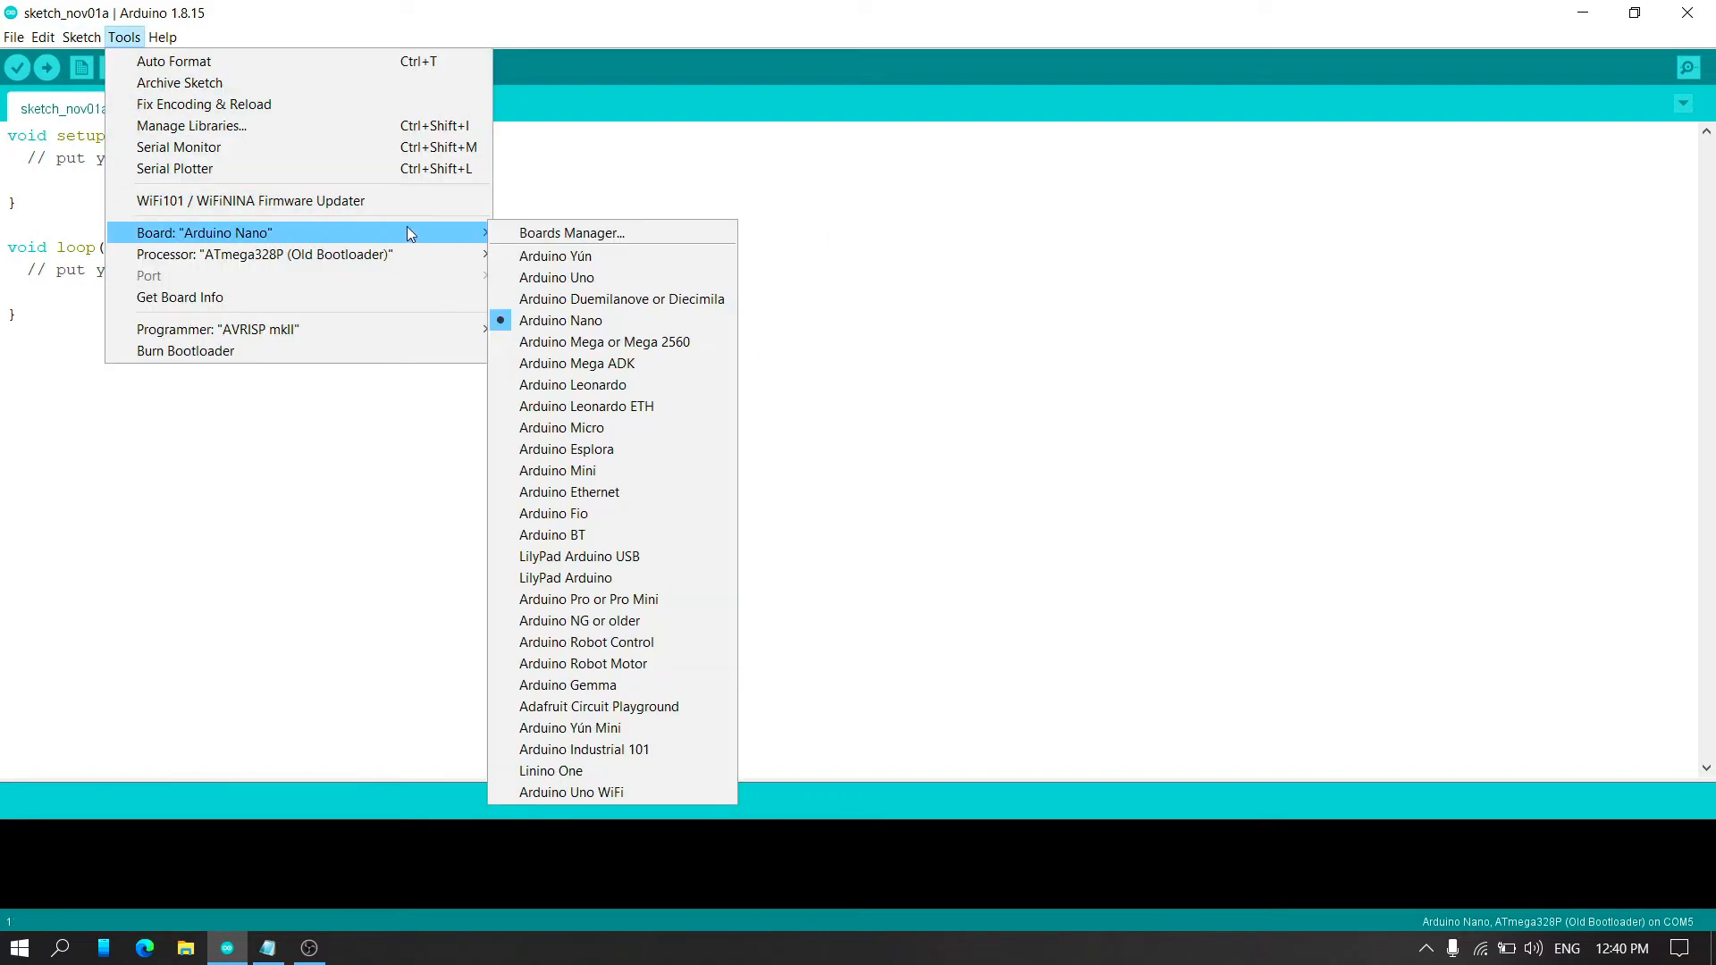
left_click(570, 232)
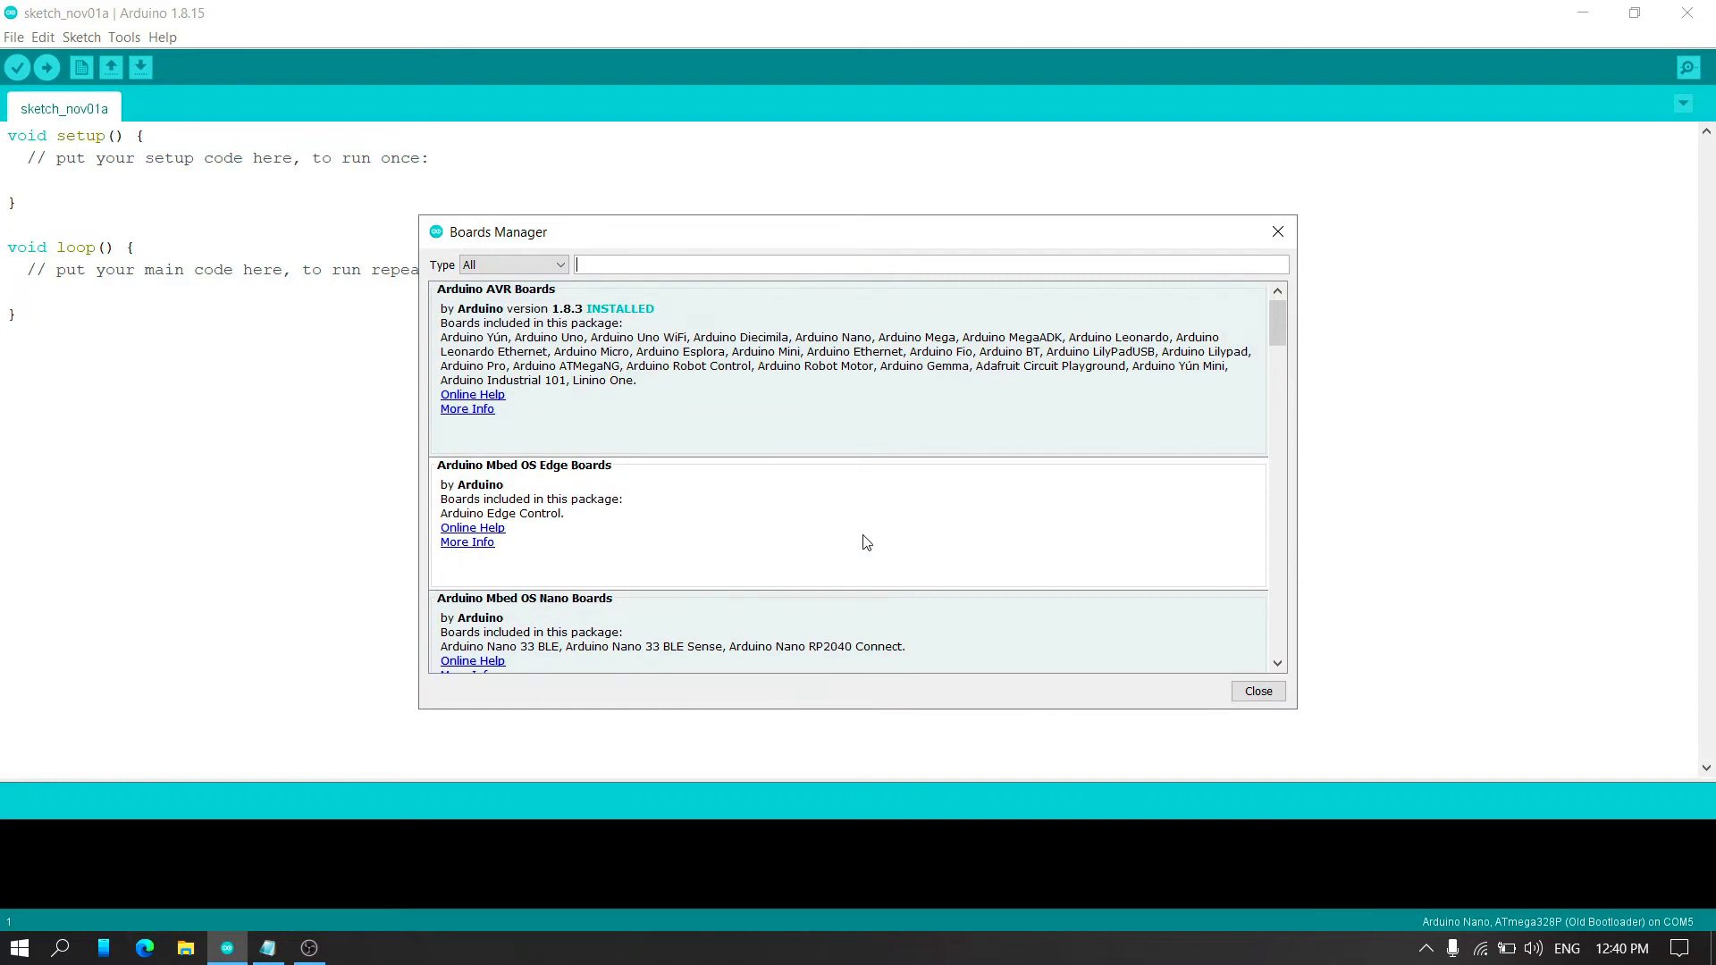
type("esp32")
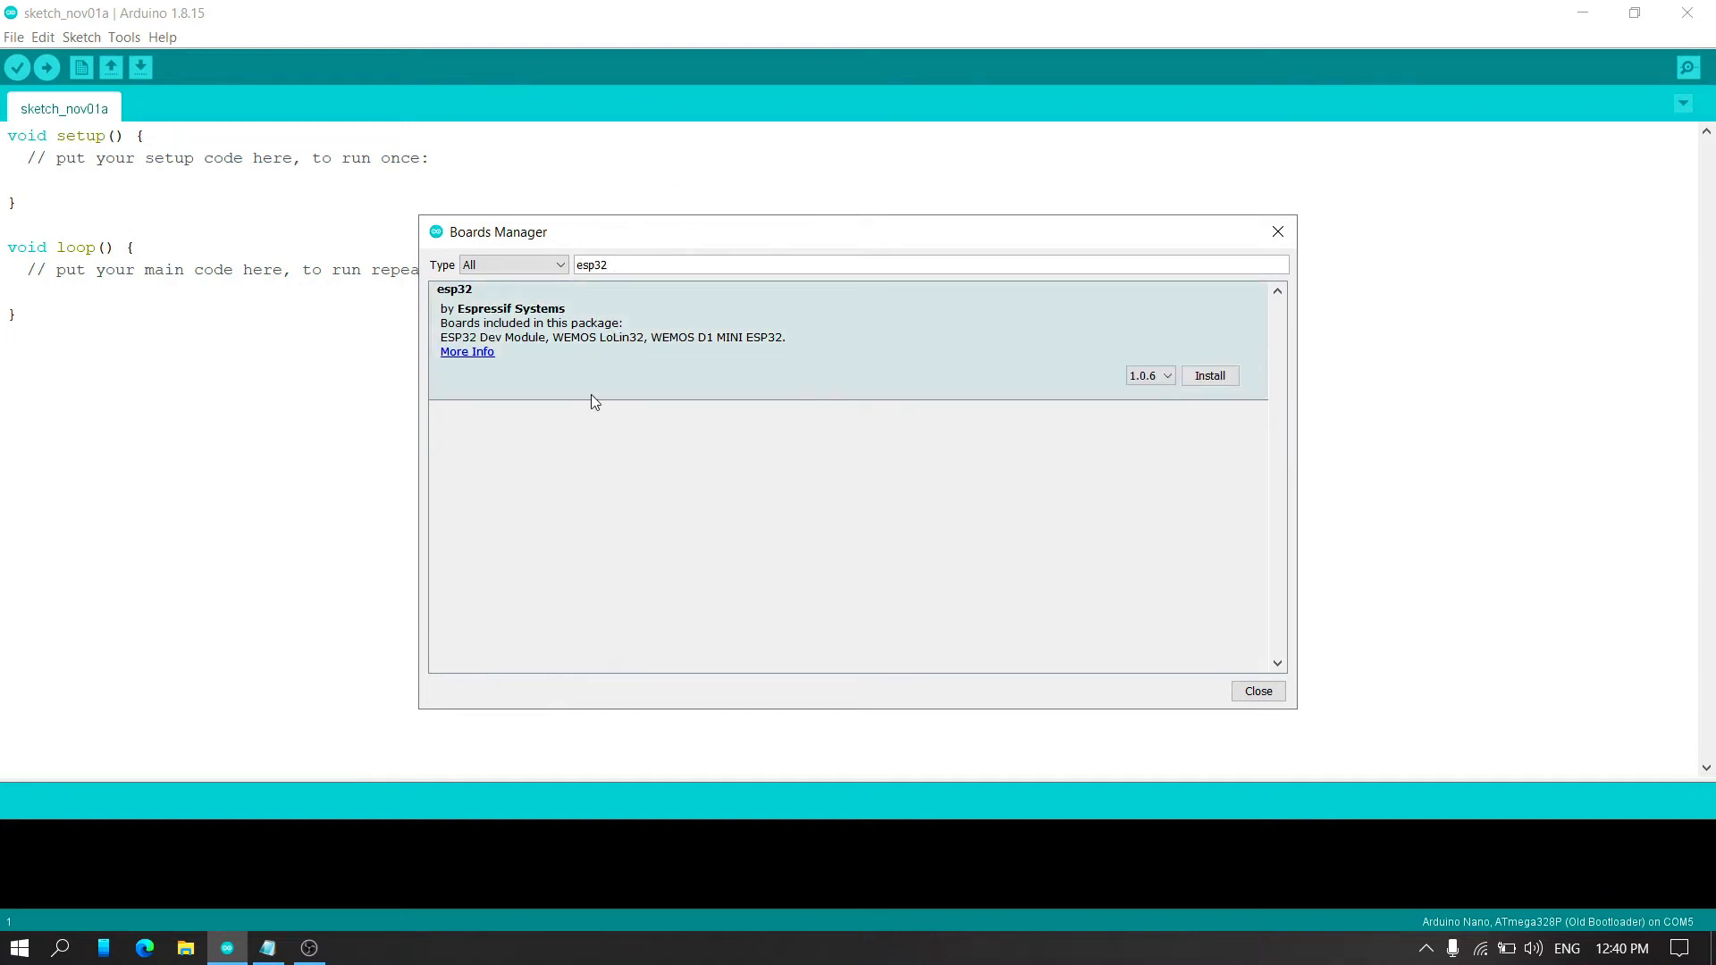
Step: Install esp32 version 1.0.6 by Espressif Systems and close Boards Manager
left_click(1210, 375)
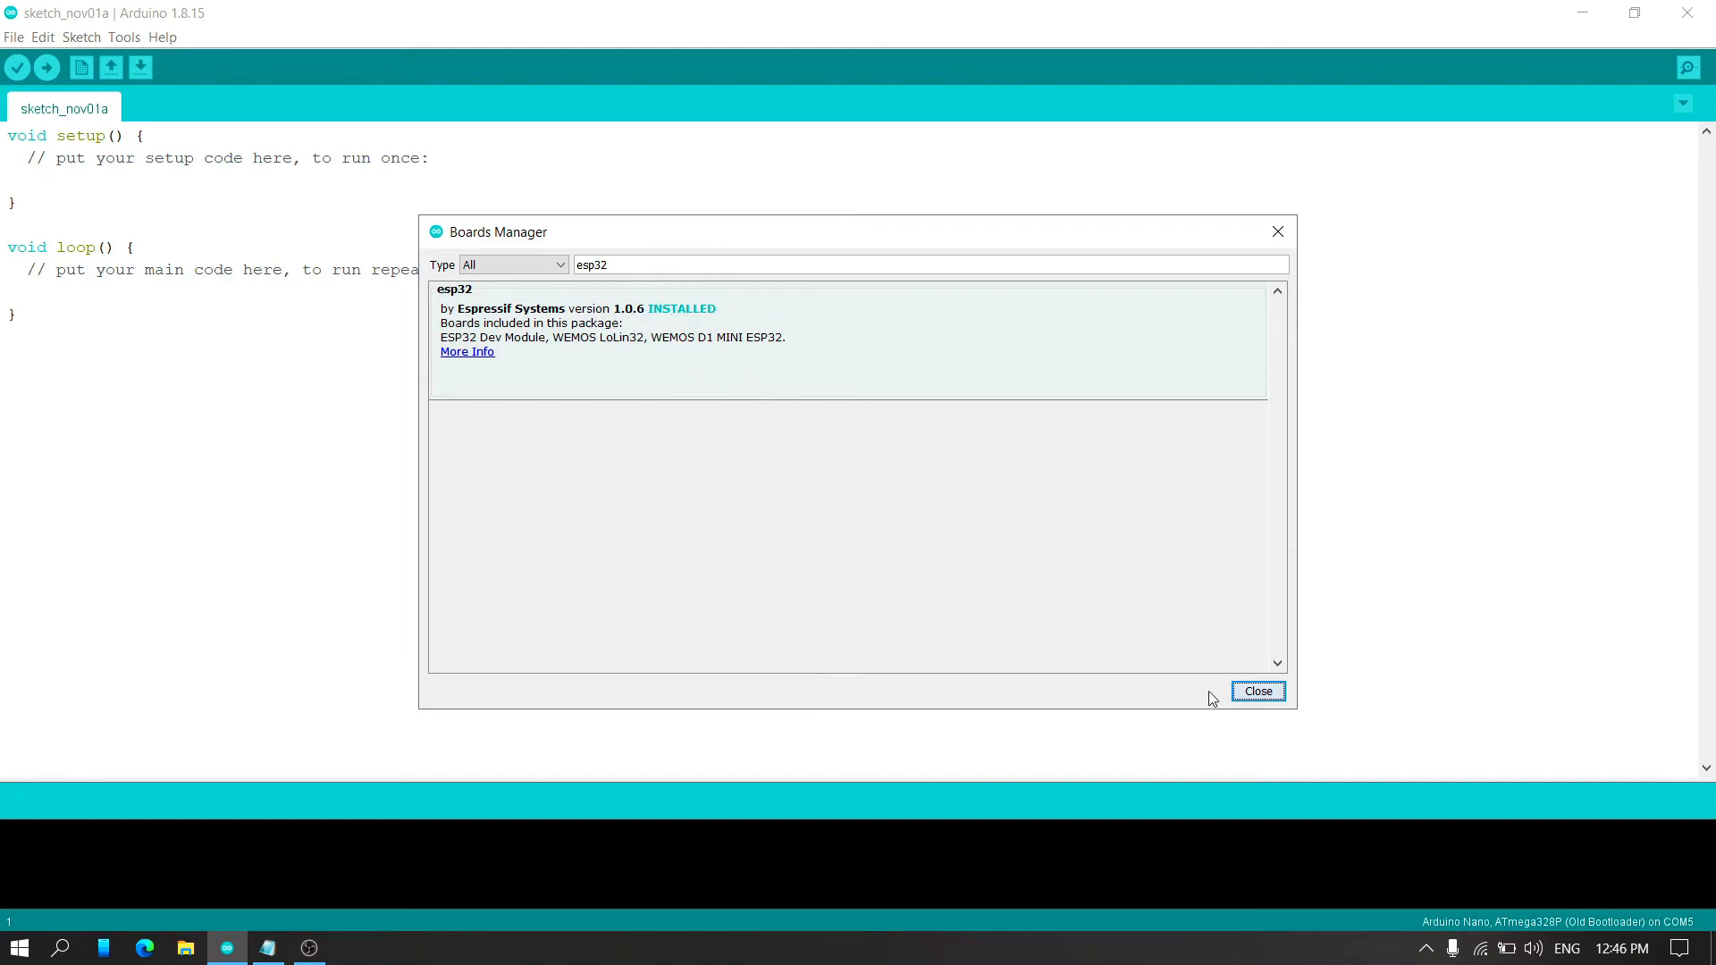
left_click(1257, 691)
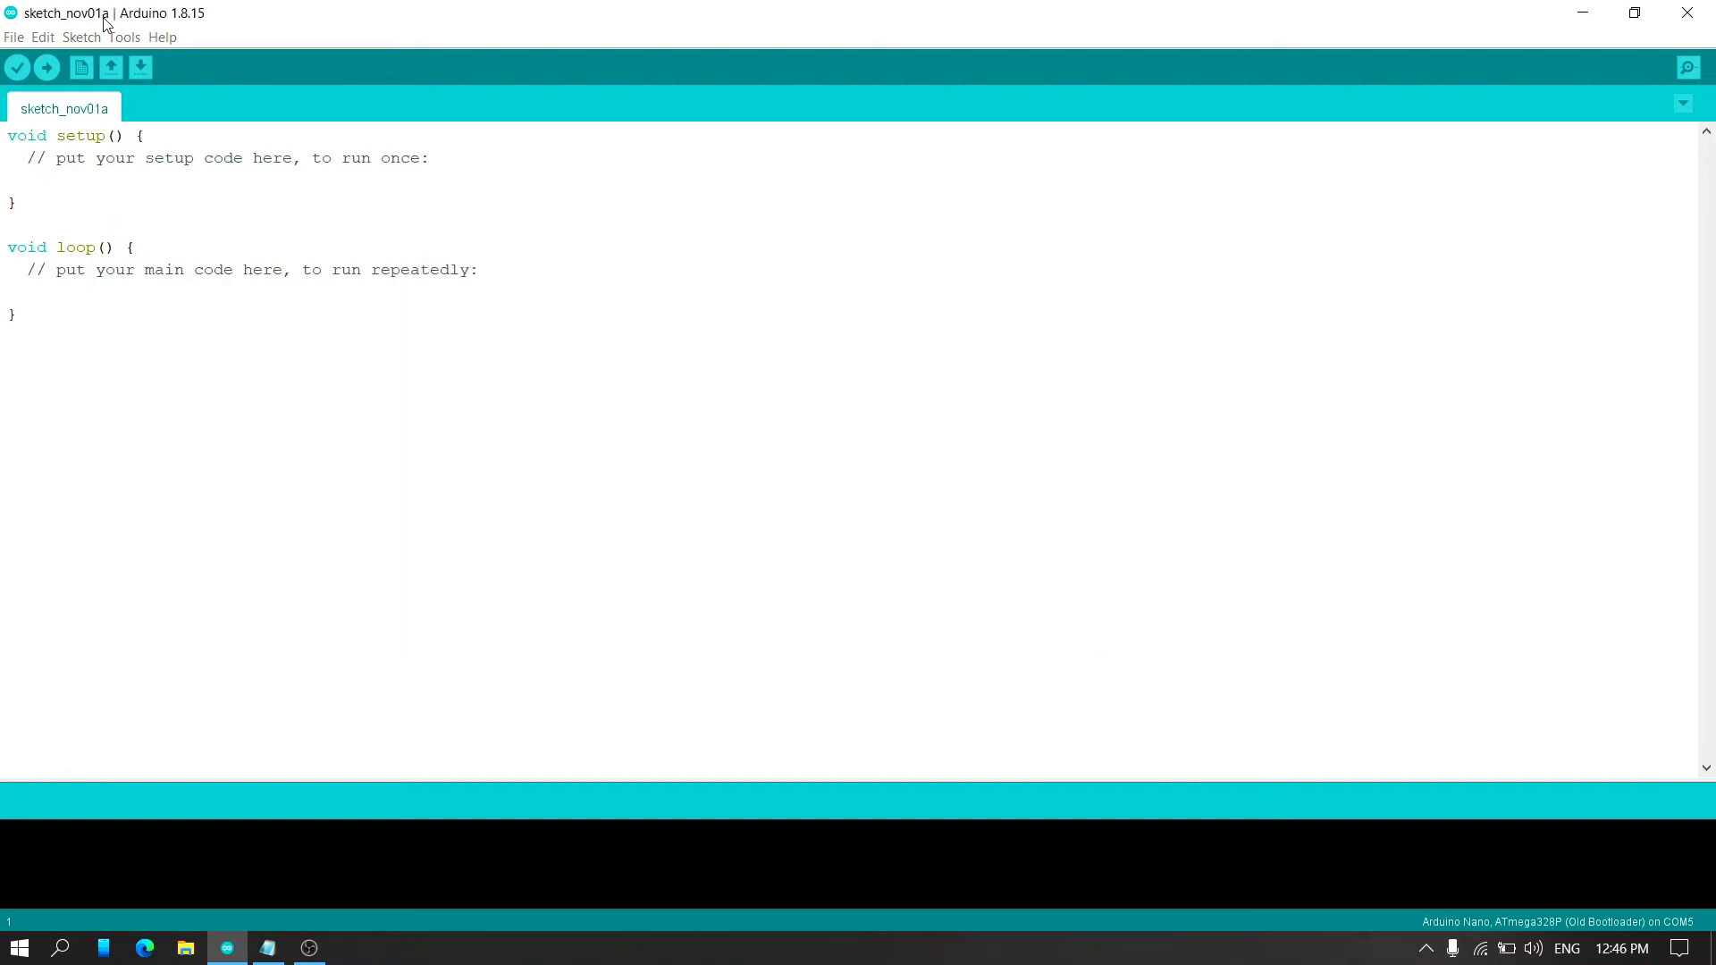
Step: Browse the ESP32 Arduino board group under Tools > Board
left_click(123, 36)
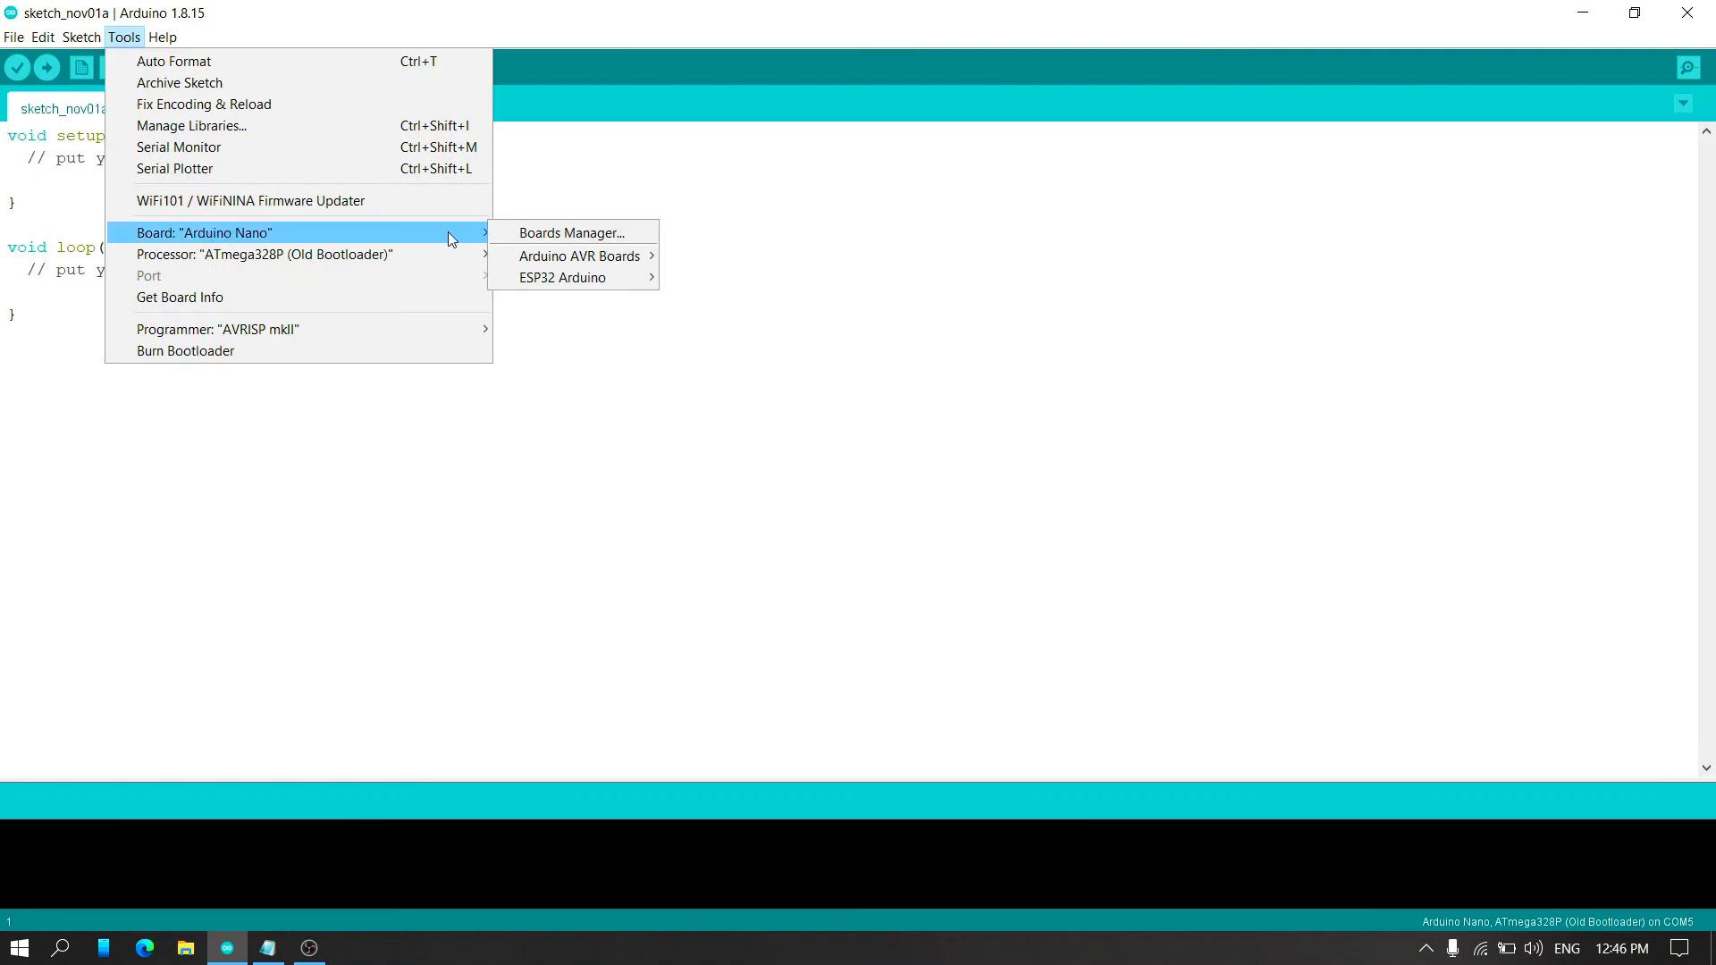
left_click(561, 277)
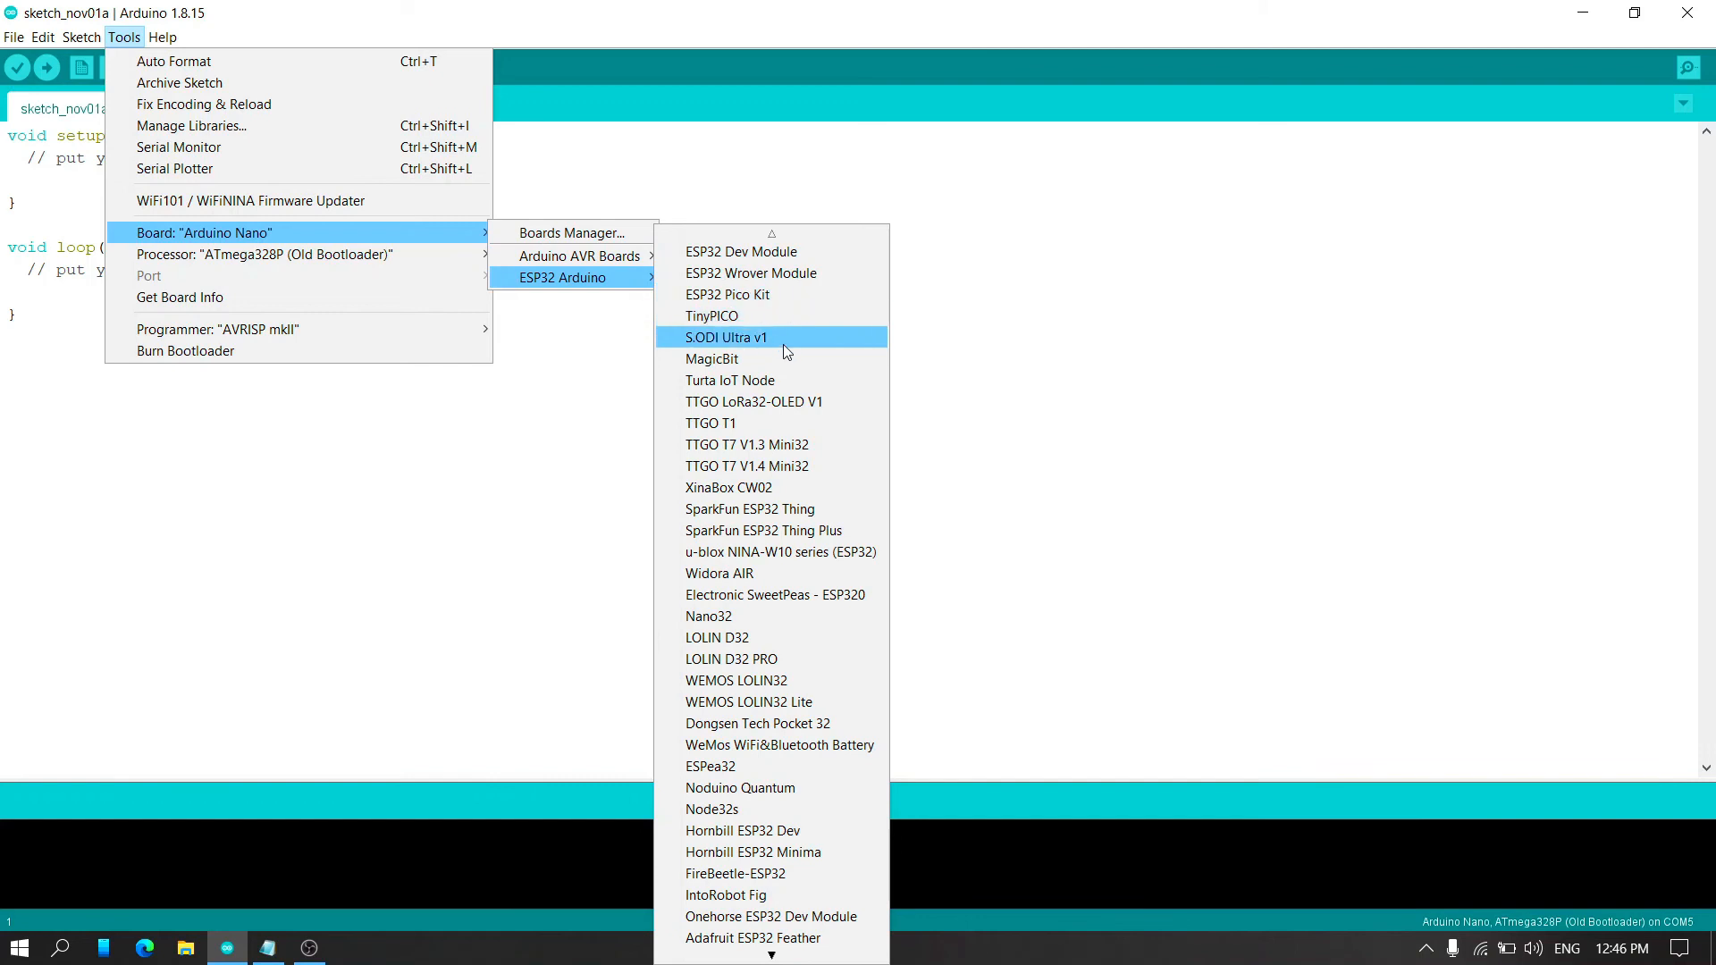
mouse_move(821, 873)
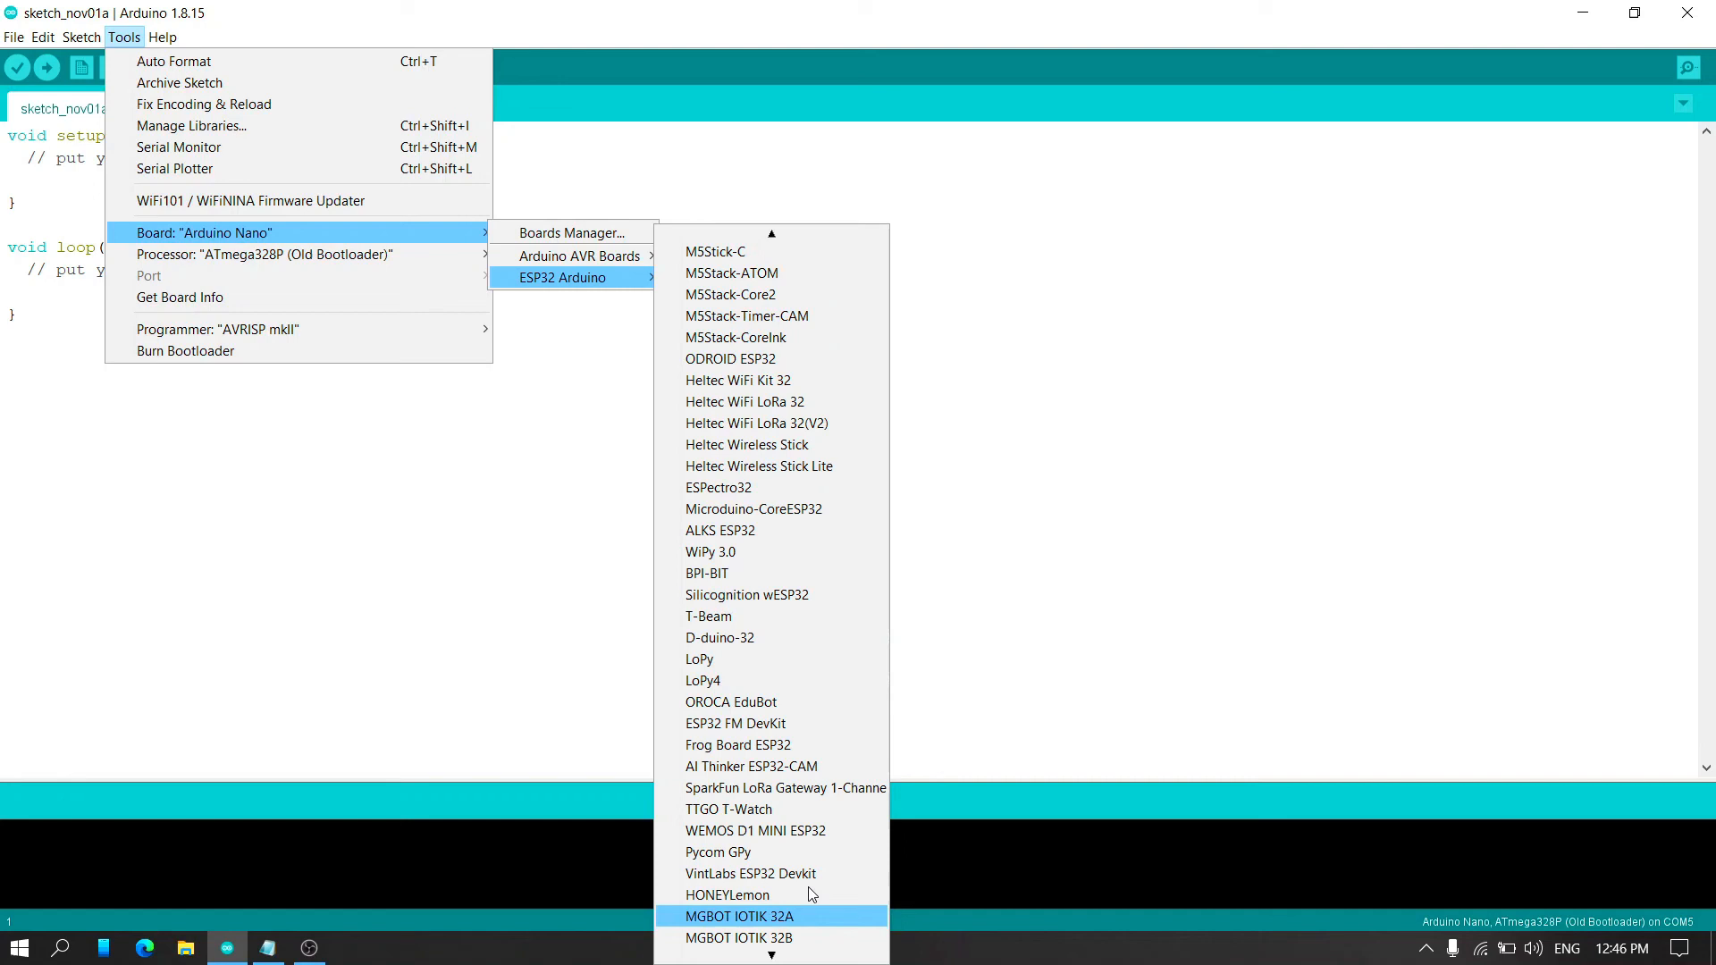
mouse_move(815, 701)
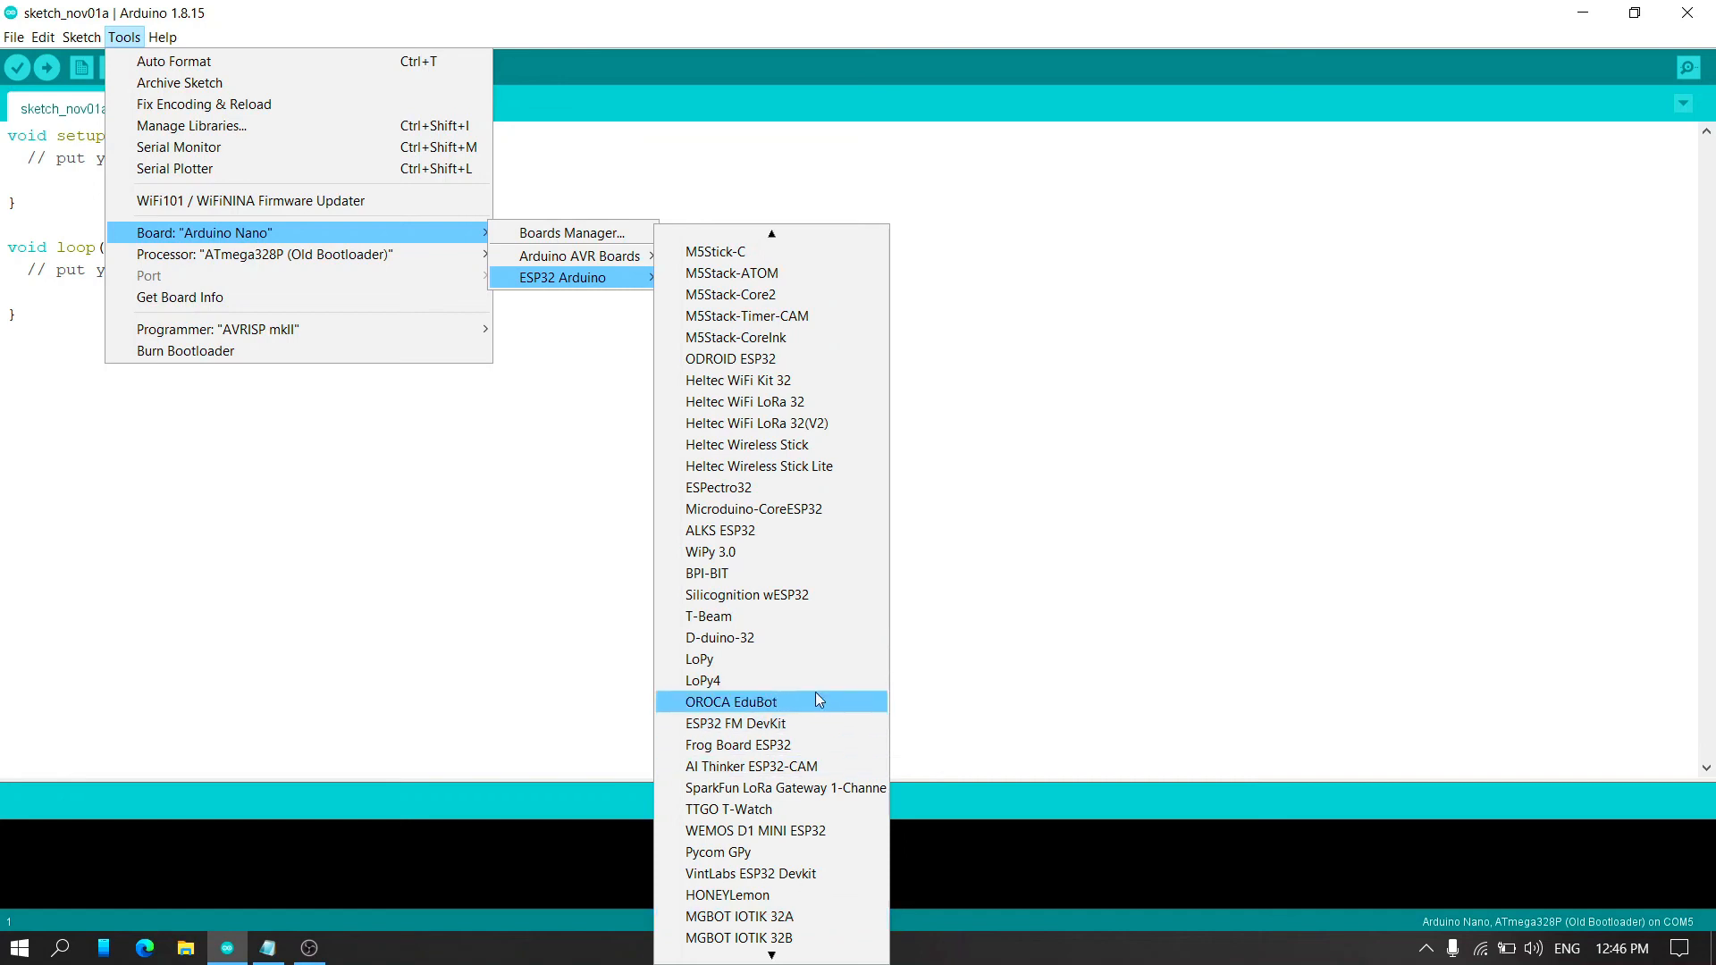